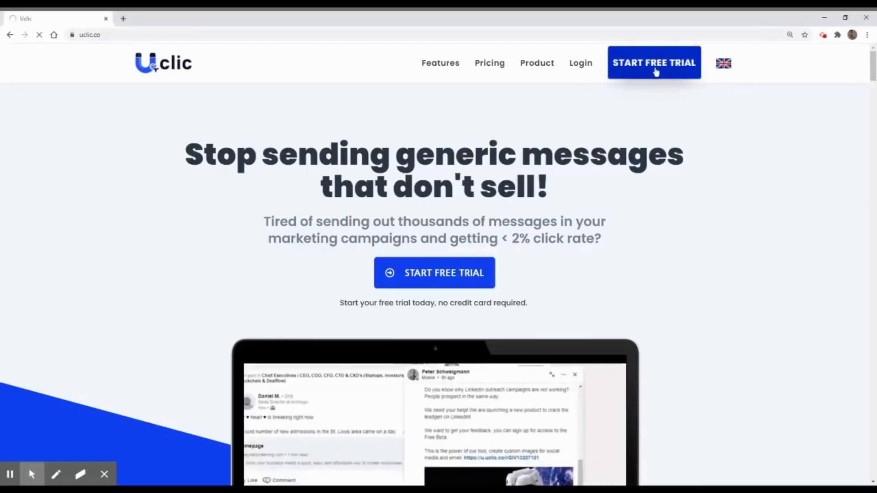
Sign up for a free Uclic account as John Demo with a demo.com work email and password.
left_click(653, 63)
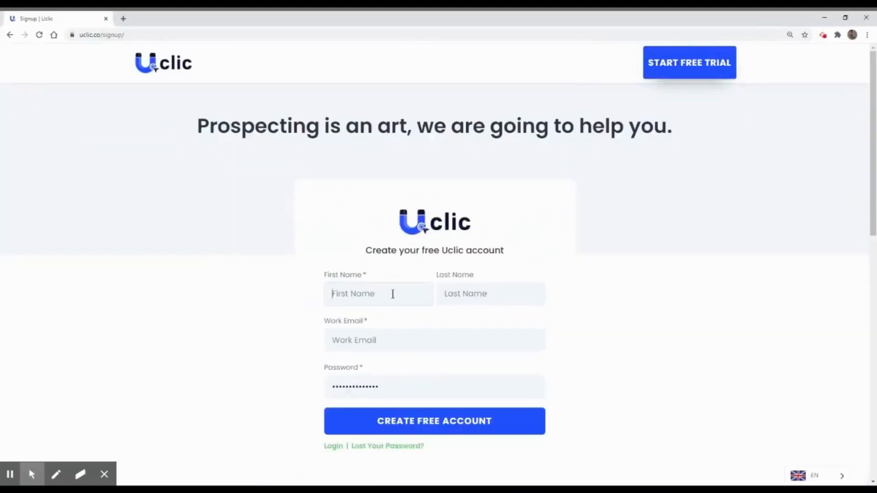
type("Demo")
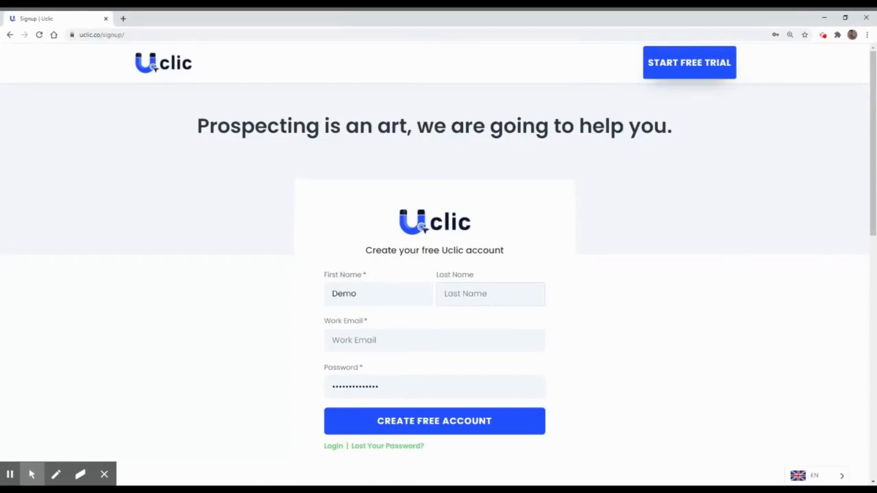
type("John")
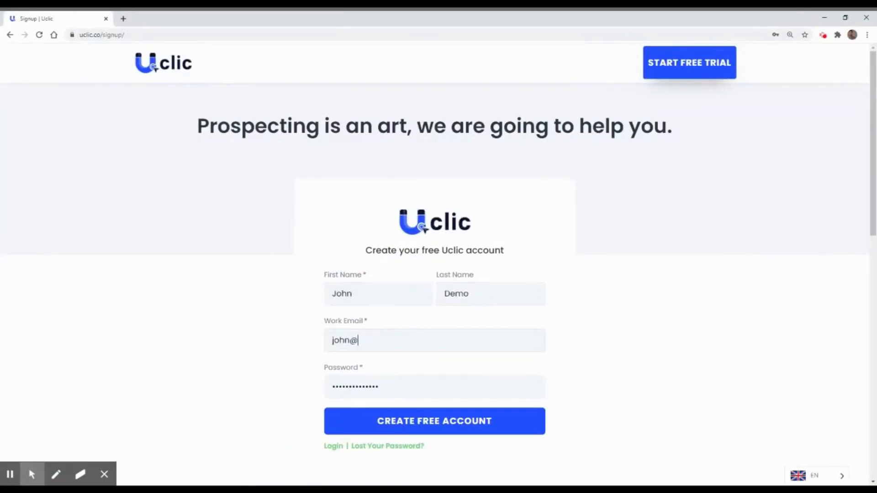
type("demo.com")
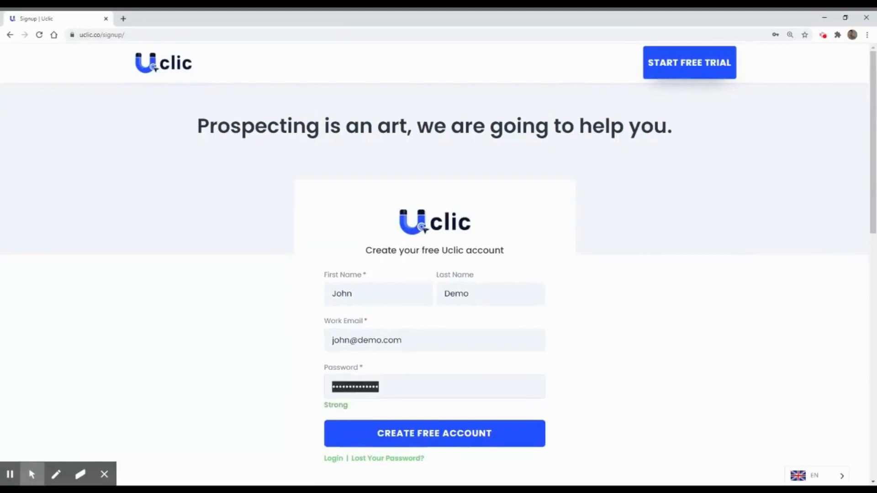
left_click(434, 433)
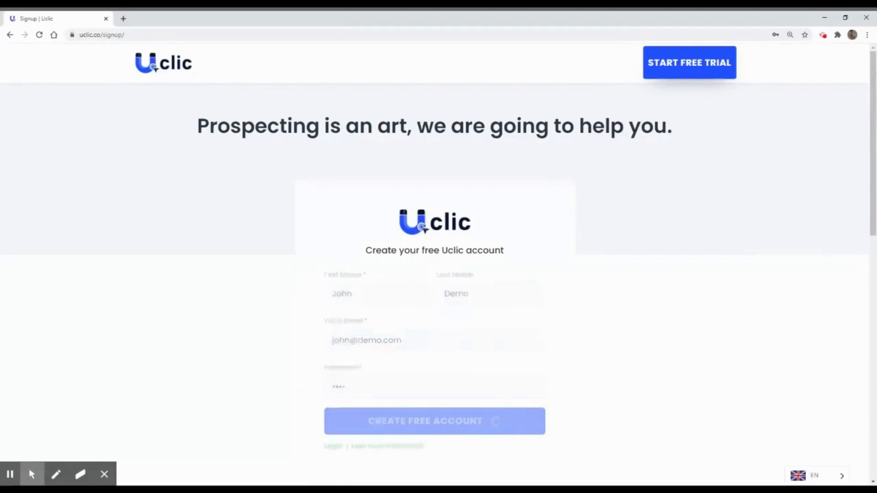
left_click(434, 421)
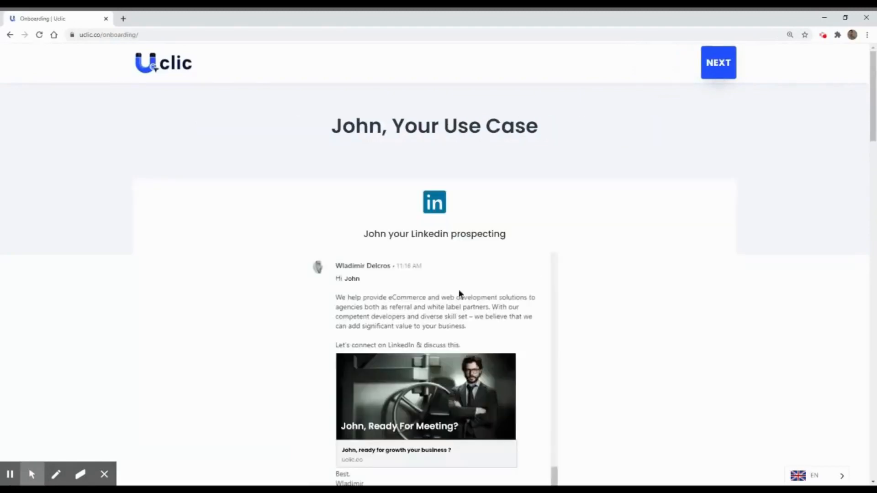
Skip the onboarding page and open Campaigns to reach the Awesome Template in La casa de papel.
left_click(718, 62)
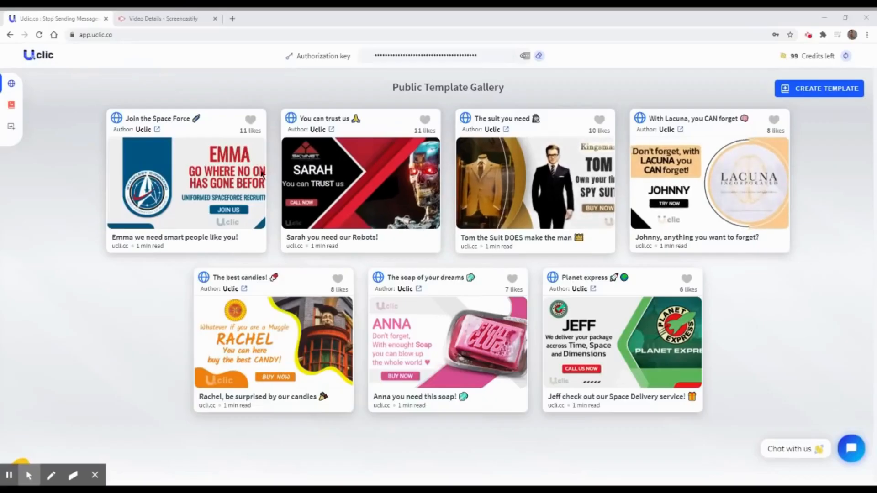
mouse_move(668, 272)
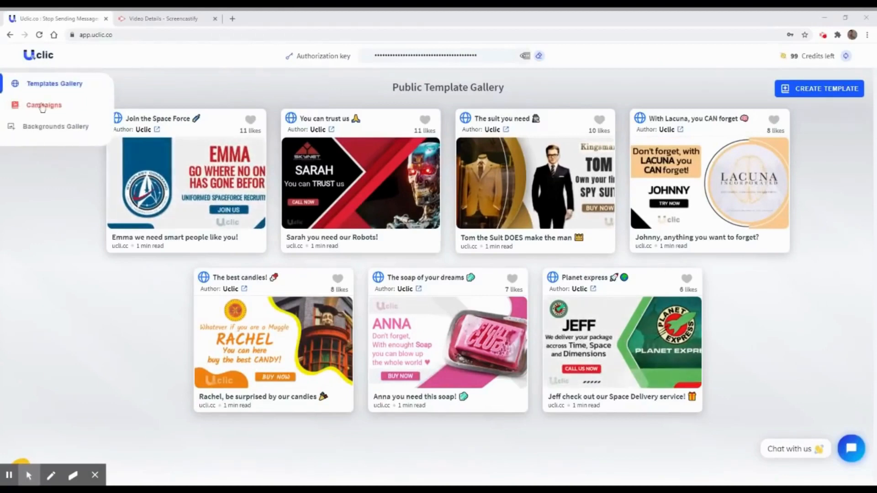
left_click(43, 105)
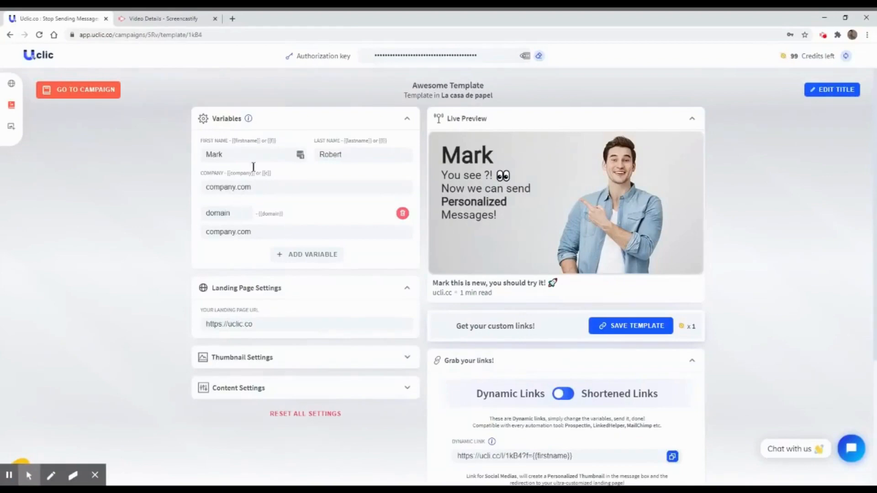
Add and remove a letter in the first name, keeping Mark, then inspect the company and domain fields.
left_click(252, 154)
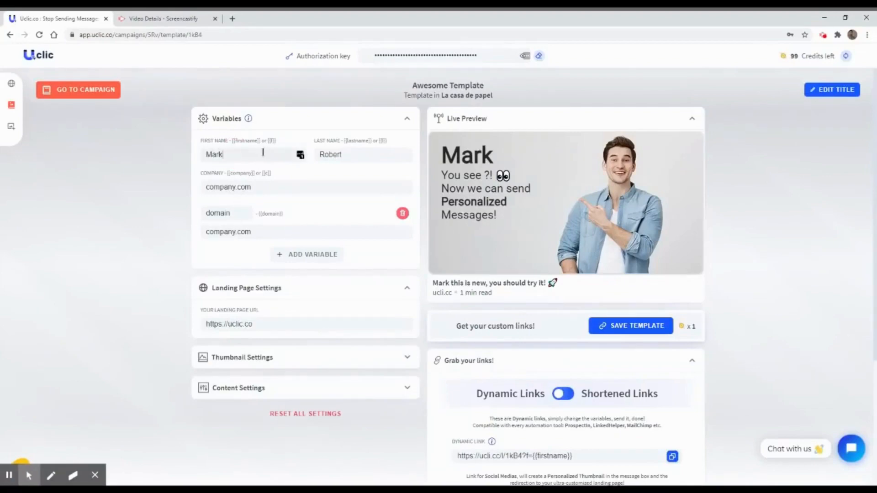
type("k")
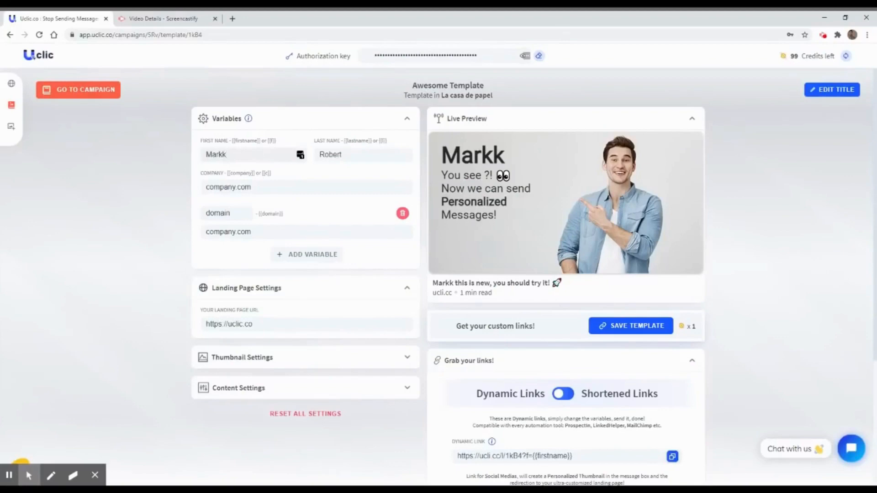
key("Backspace")
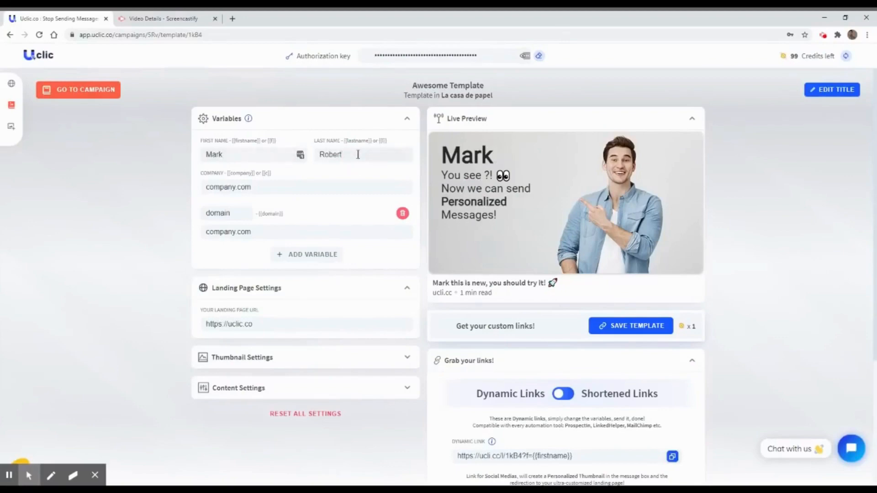
mouse_move(281, 182)
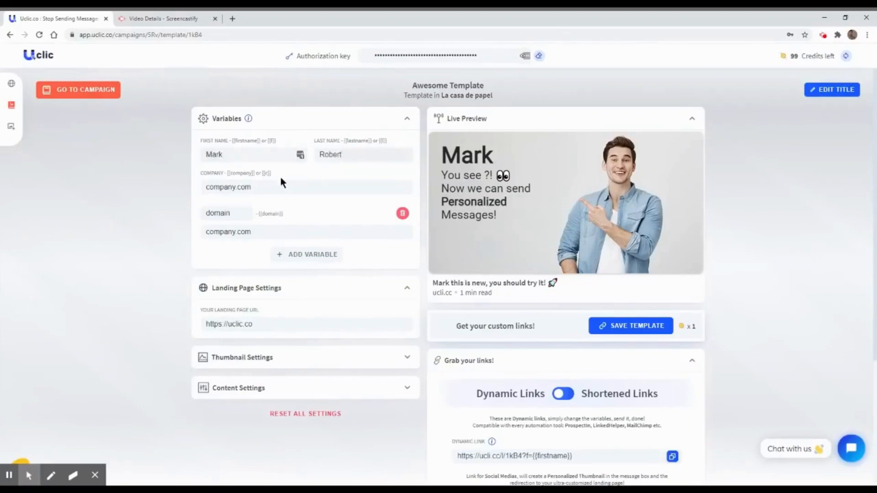
left_click(252, 187)
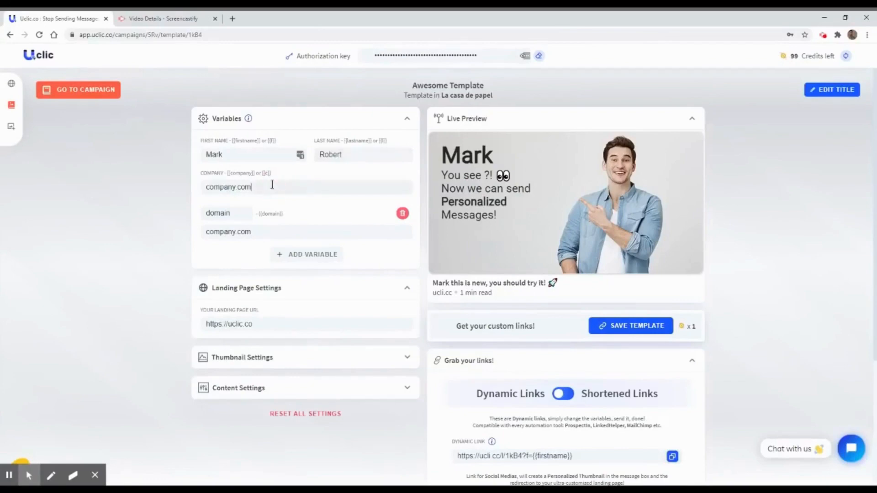
mouse_move(241, 214)
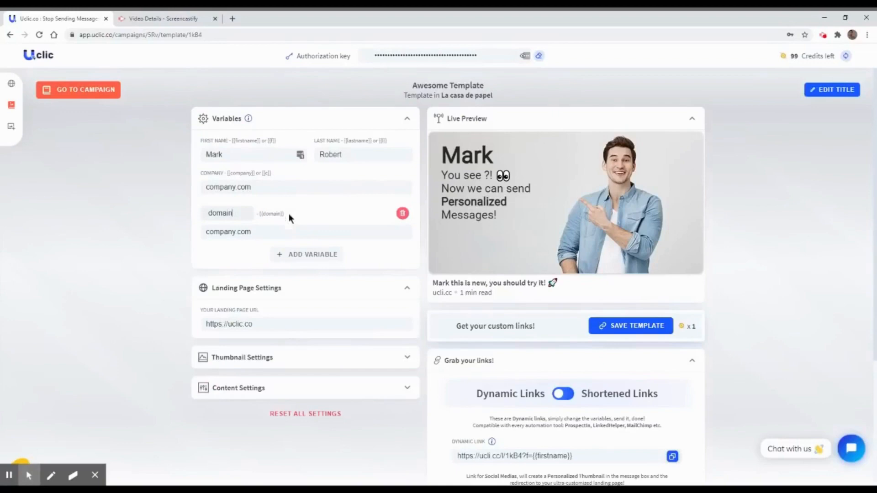
left_click(313, 323)
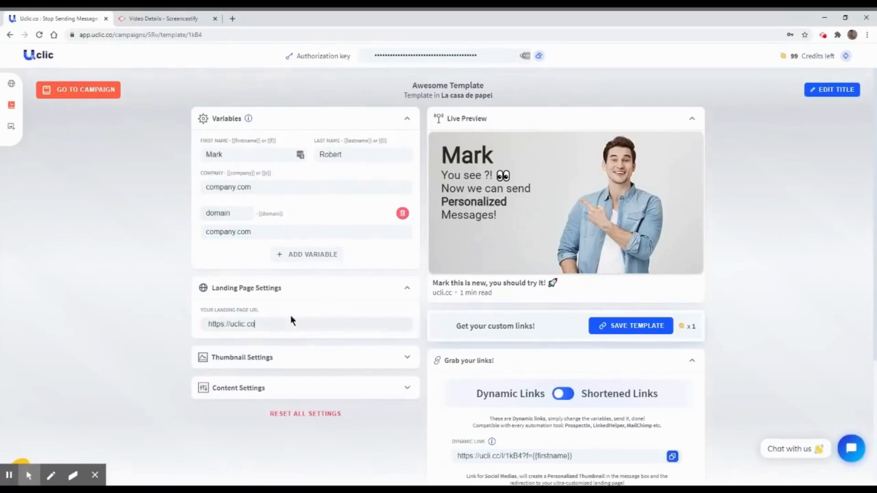
mouse_move(322, 366)
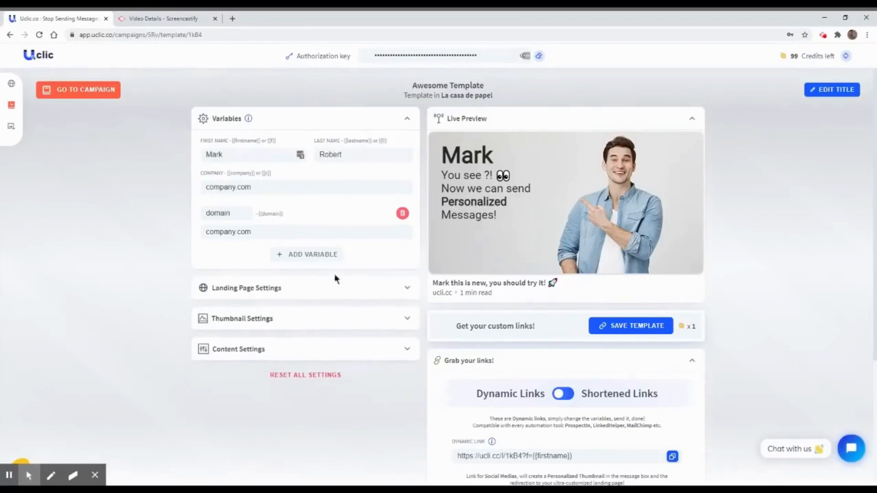
Review the thumbnail title '{{firstname}} this is new, you should try it!' and collapse the settings panels.
left_click(242, 318)
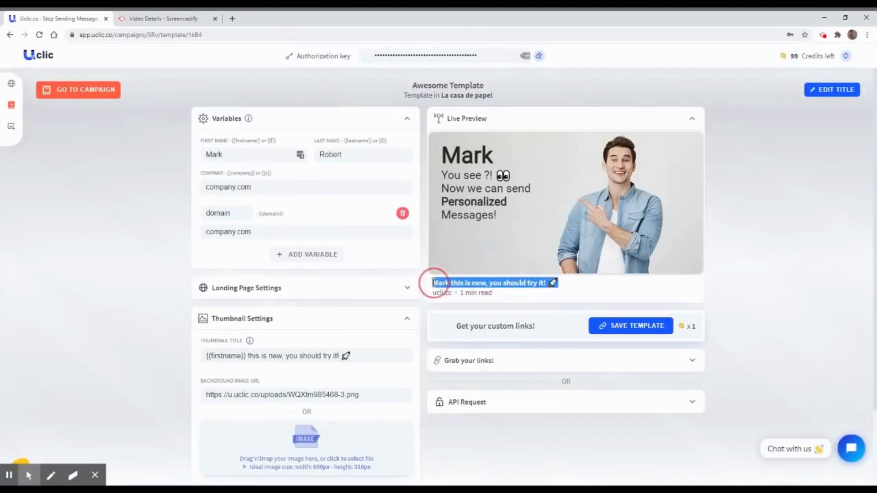
scroll("down", 3)
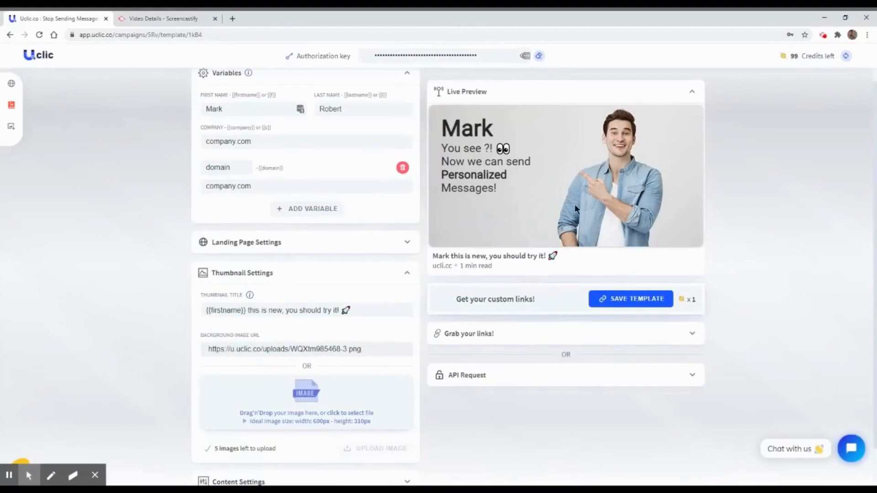
scroll("down", 3)
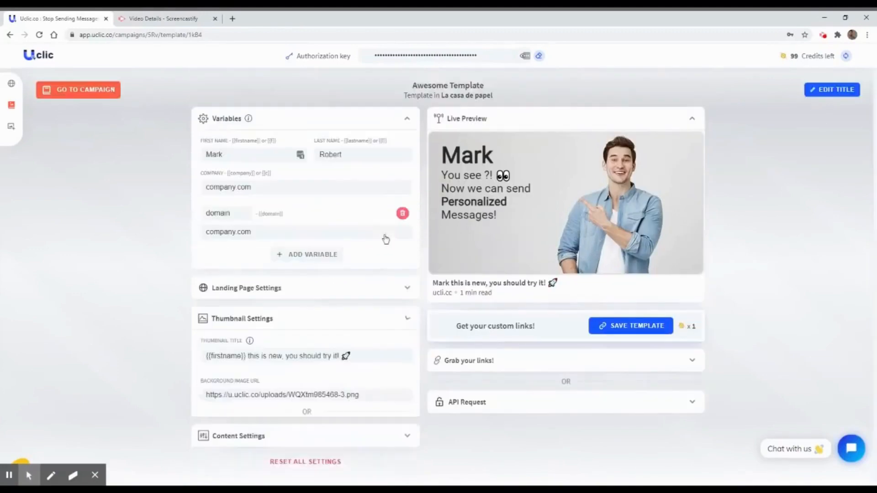
left_click(406, 118)
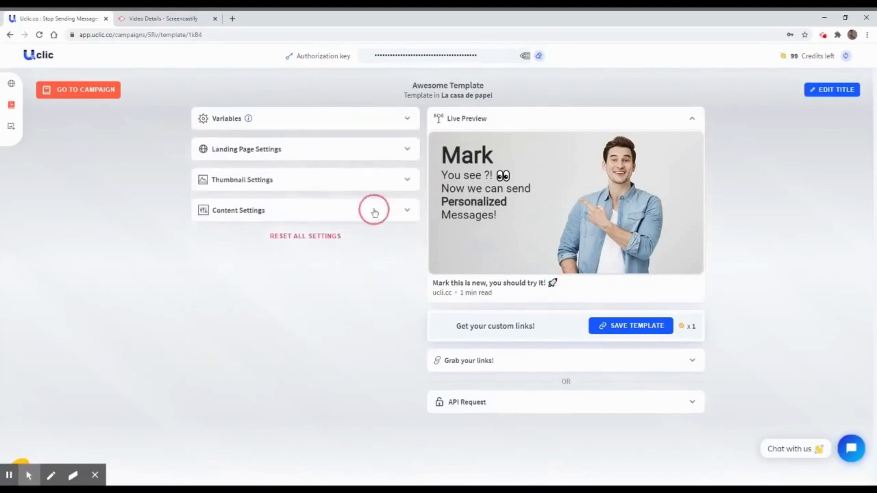
Edit the template's HTML content and adjust the text line height in Content Settings.
left_click(304, 210)
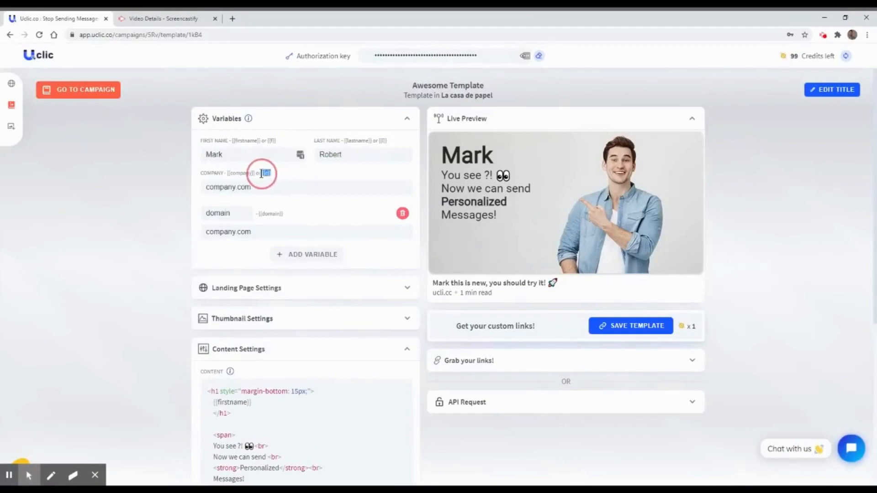
scroll("down", 3)
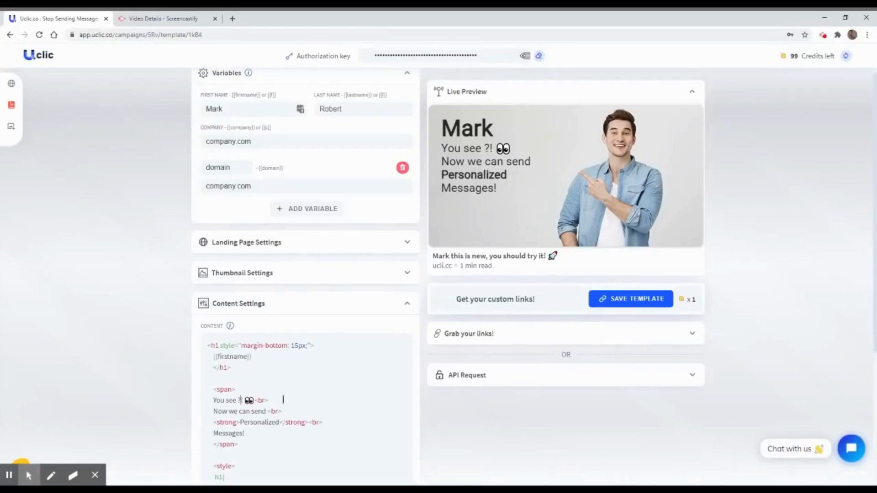
key("Backspace")
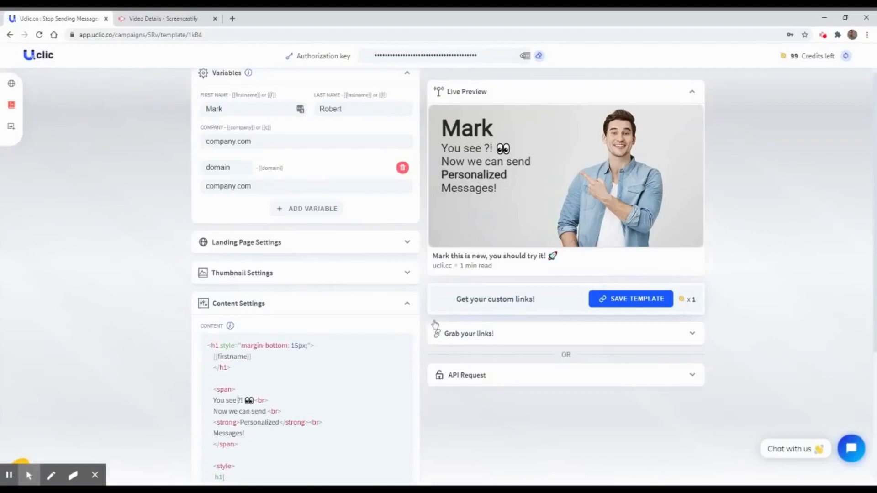
scroll("down", 3)
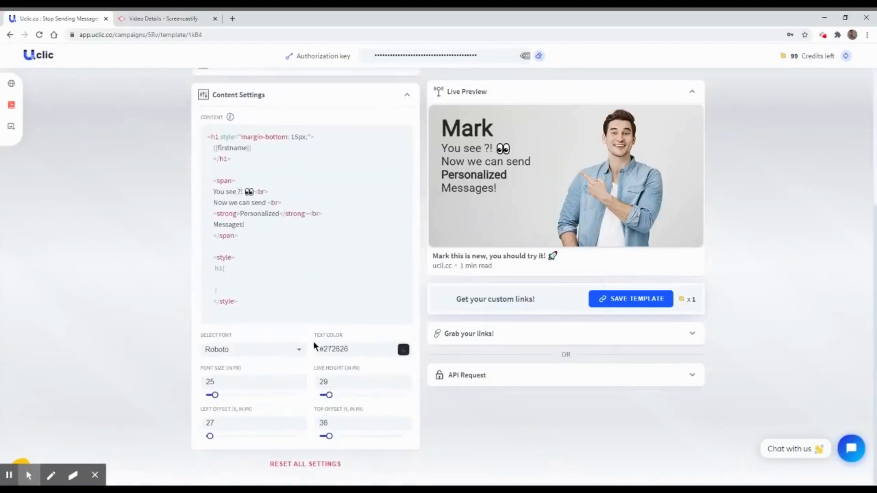
left_click(349, 348)
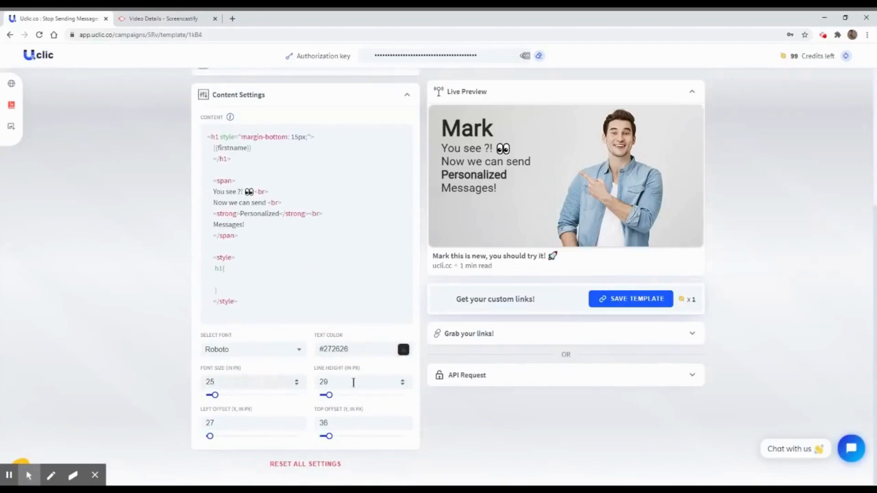
scroll("up", 3)
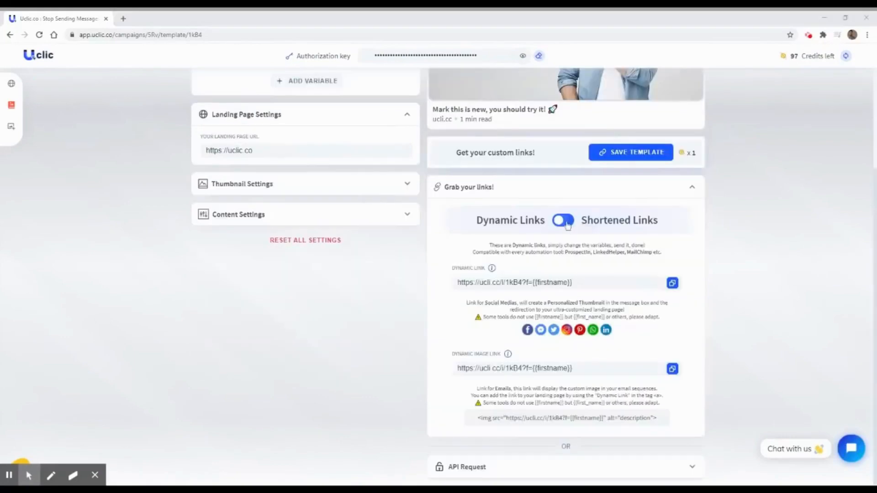
left_click(563, 220)
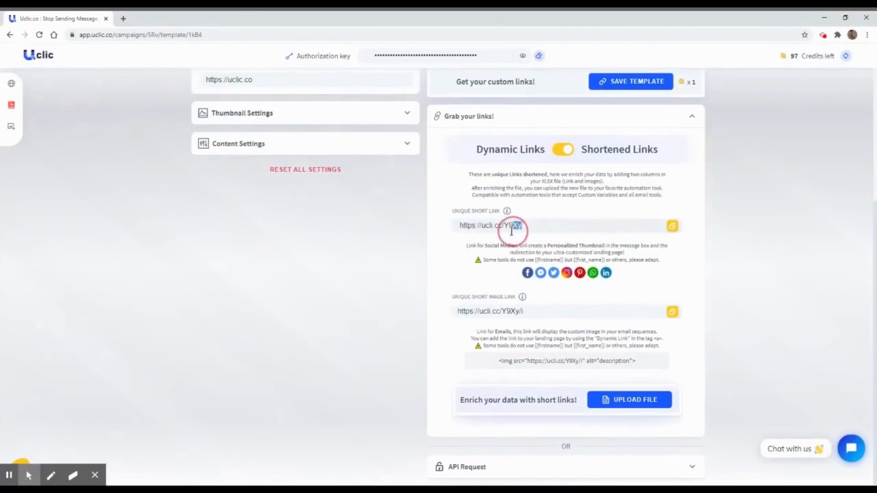
triple_click(491, 225)
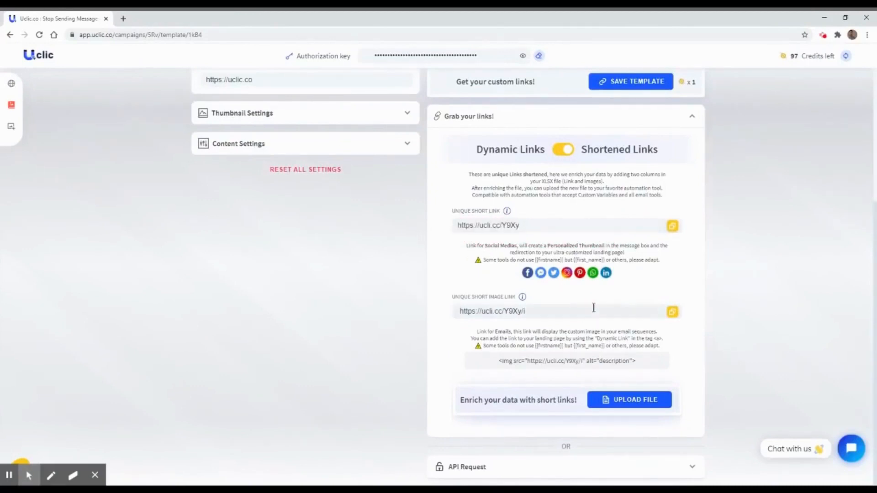
double_click(491, 312)
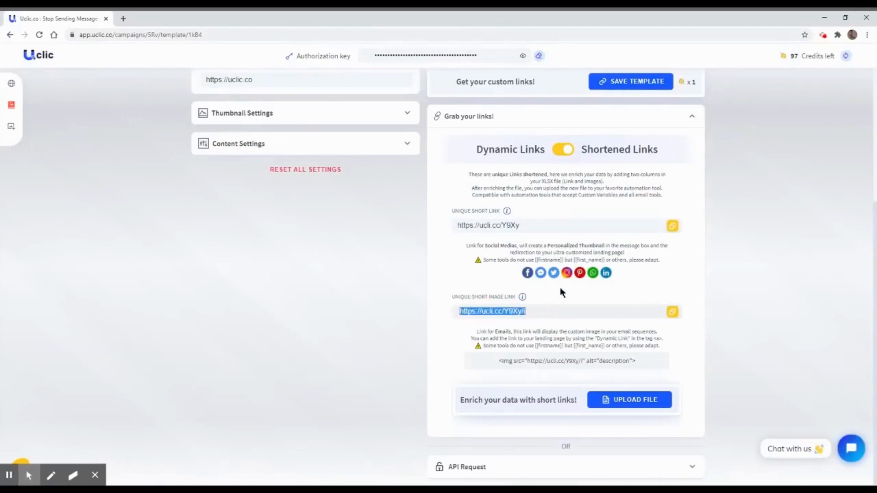
double_click(622, 361)
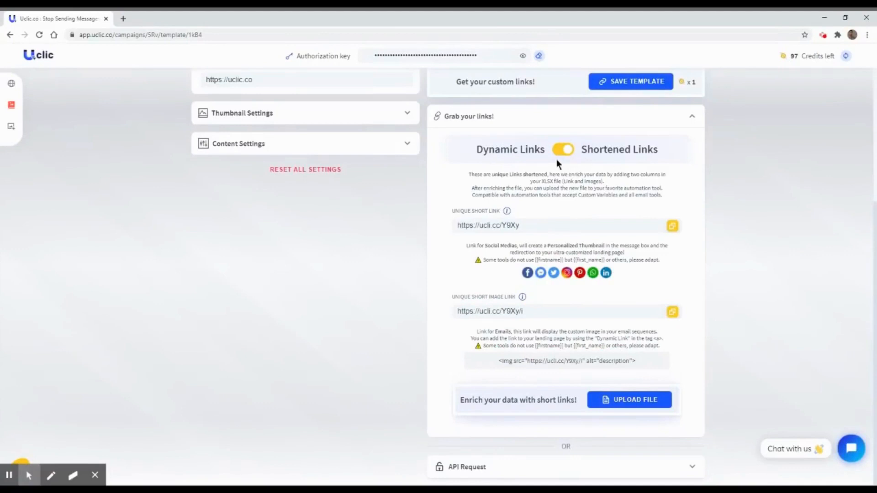
mouse_move(569, 400)
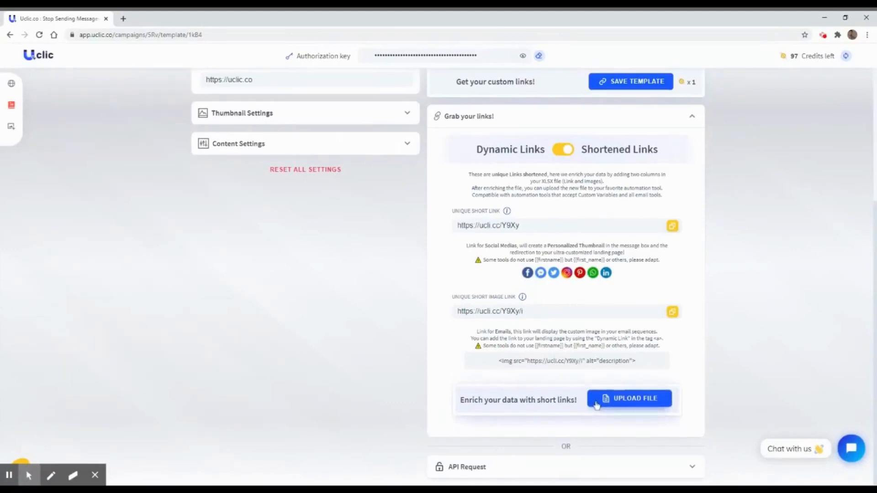
left_click(629, 399)
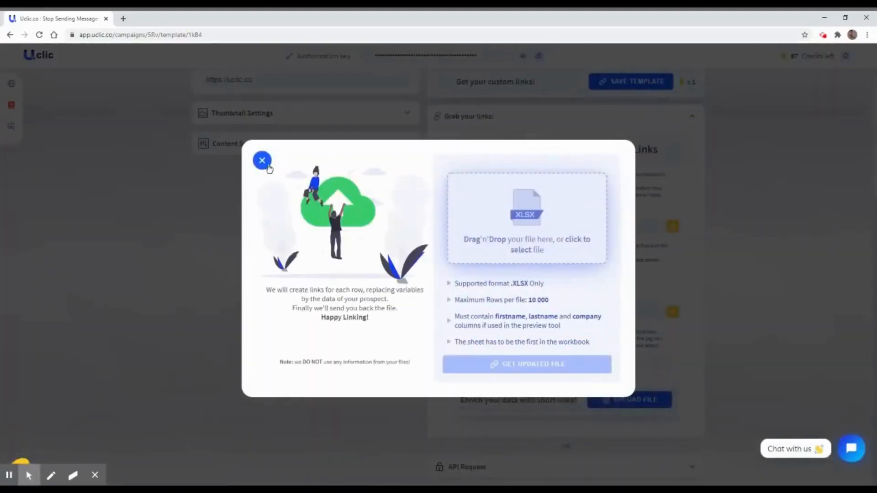
left_click(262, 160)
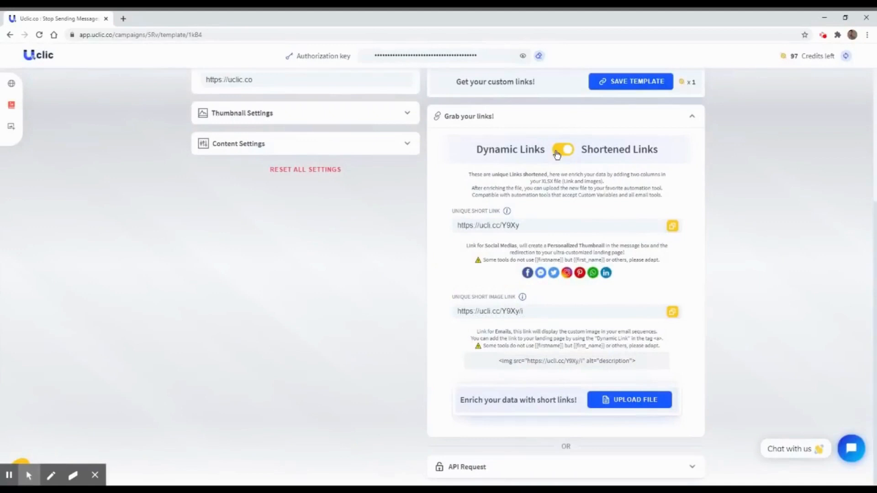
left_click(563, 148)
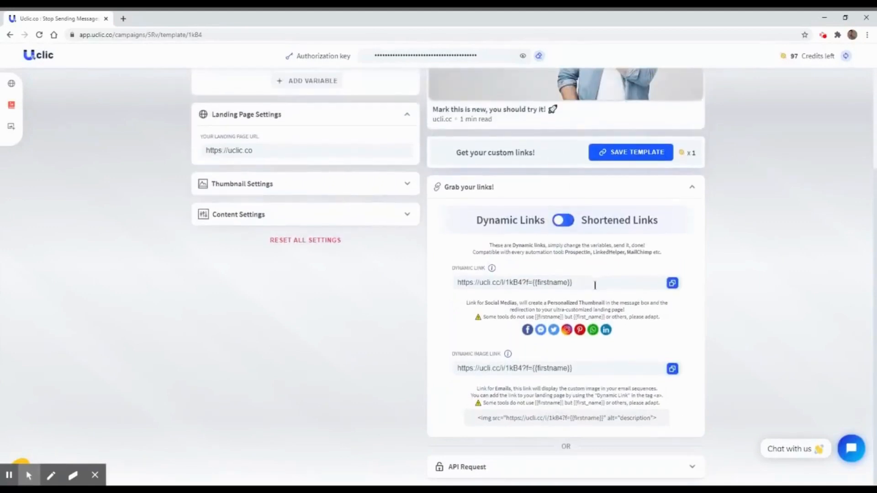
triple_click(513, 282)
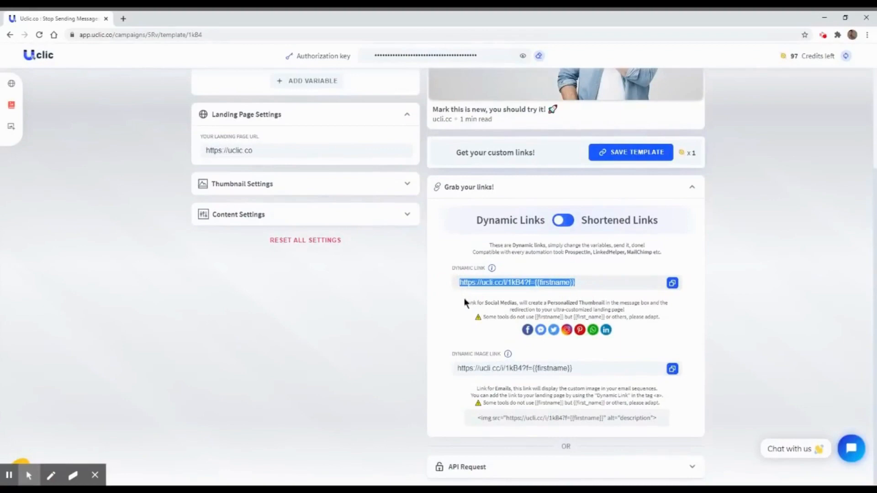
mouse_move(618, 309)
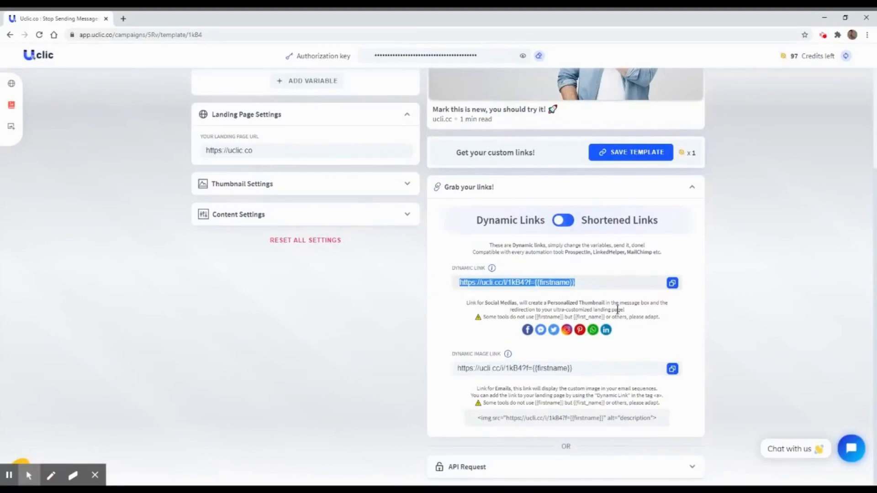
mouse_move(652, 330)
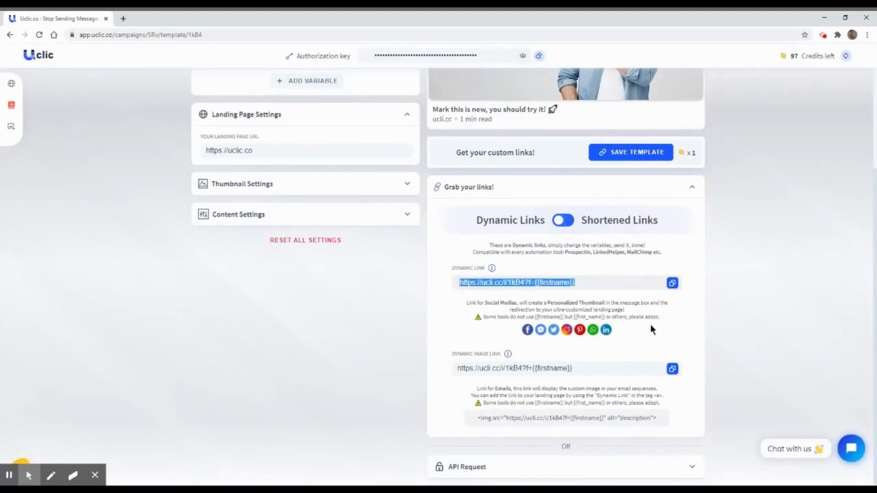
left_click(559, 368)
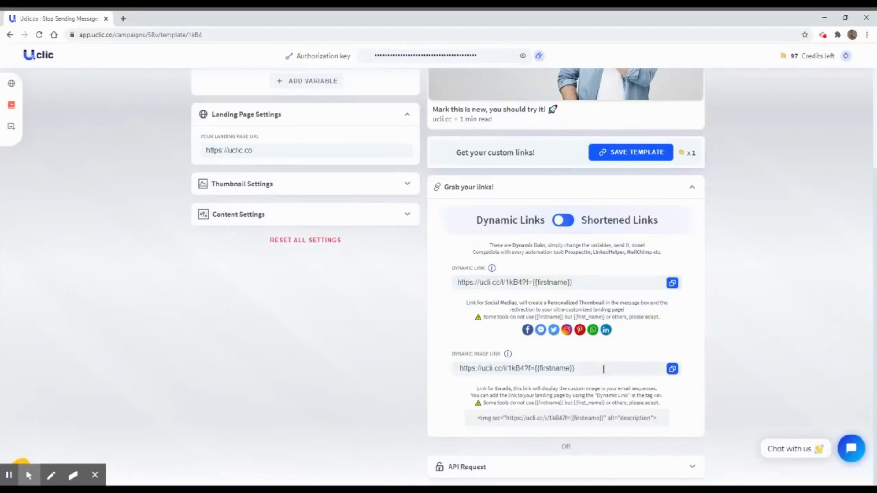
triple_click(515, 368)
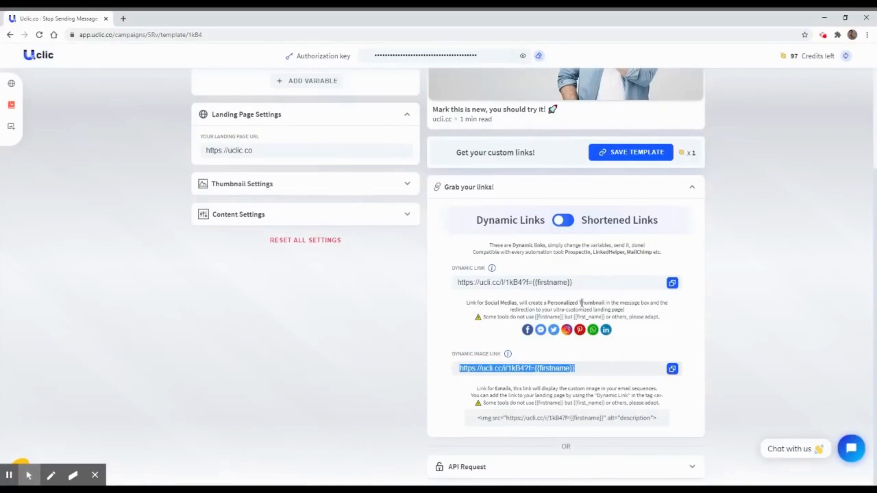
mouse_move(512, 463)
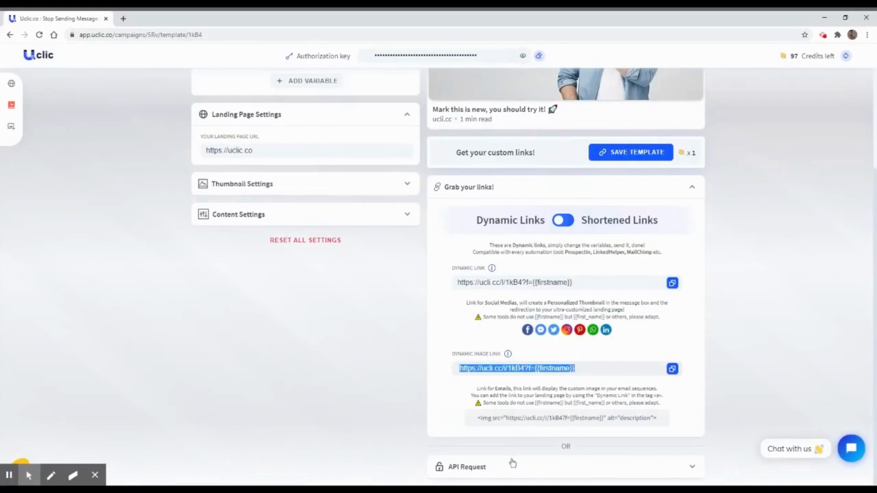